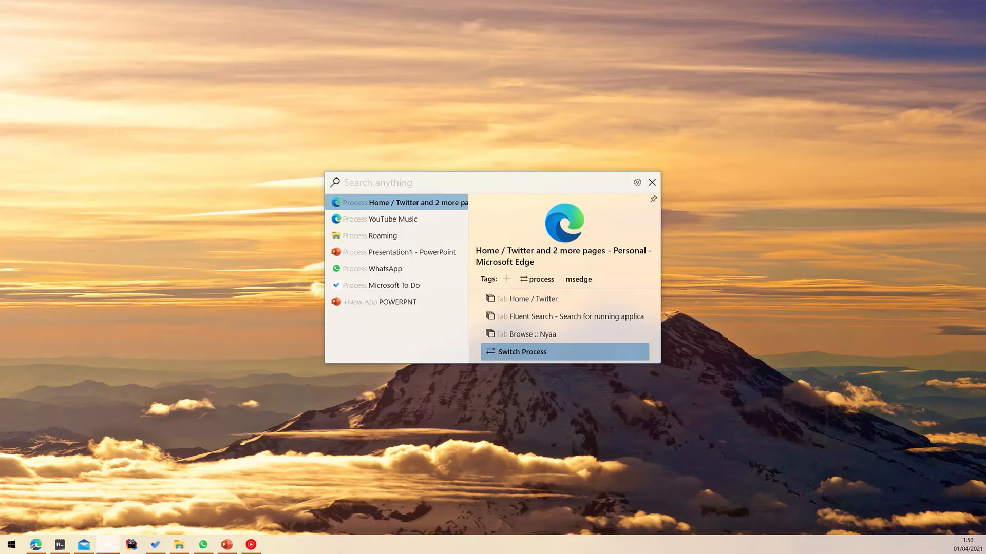
# Step: Search 'edit' and 'edge', switch to Edge, then search 'fluent search'
pyautogui.write('edit')
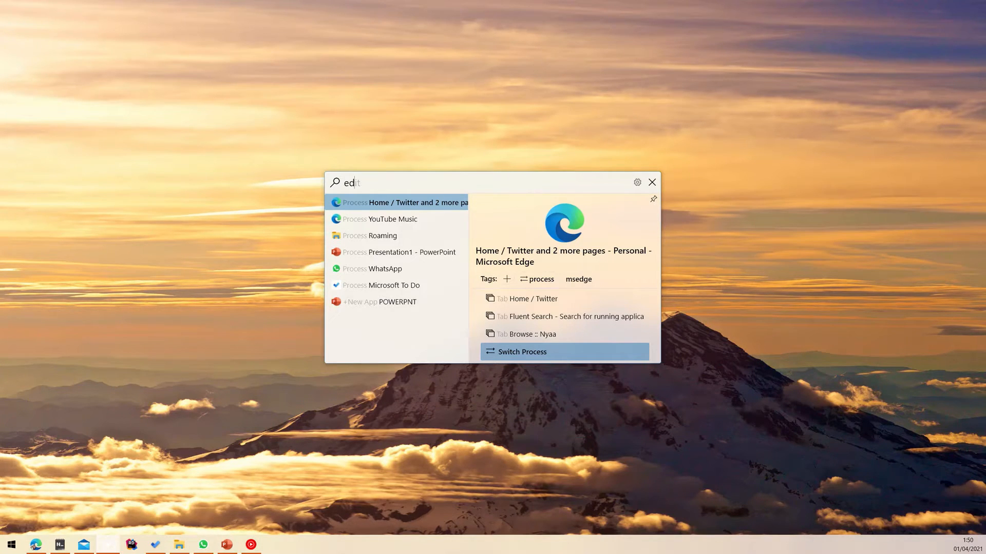
pyautogui.write('edge')
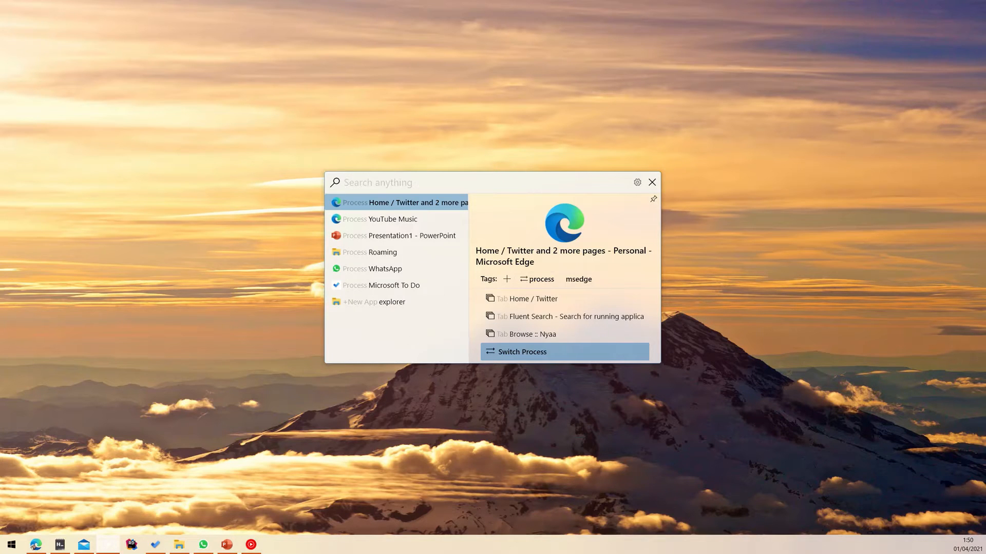
pyautogui.write('fluent search')
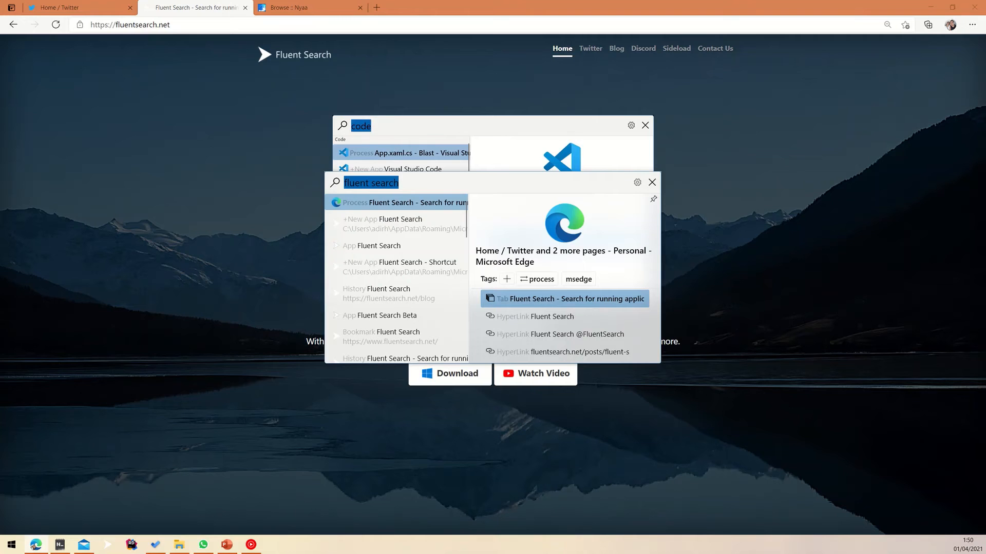
# Step: Search 'avalonia', then 'opening 2' to load the Attack on Titan opening in YouTube Music
pyautogui.write('avalo')
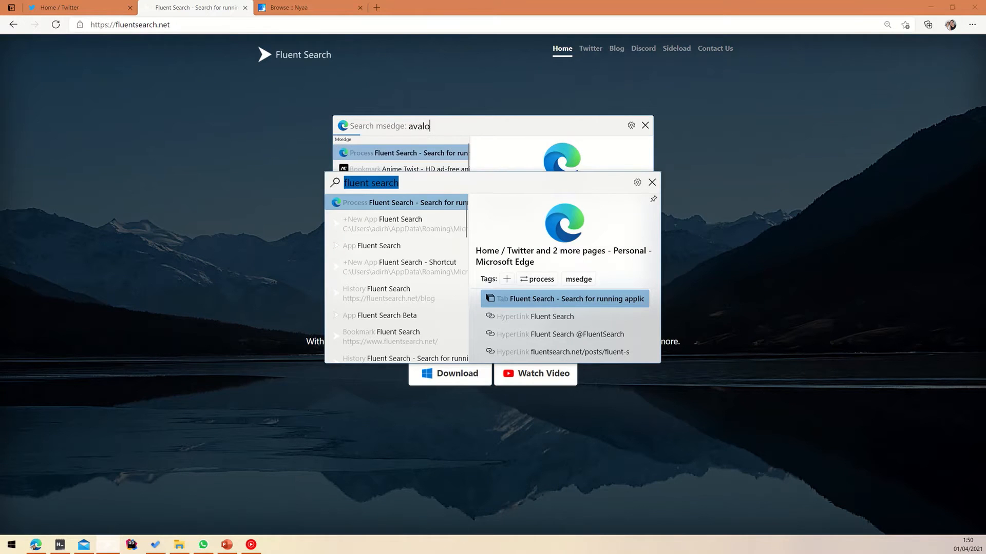
pyautogui.write('nia')
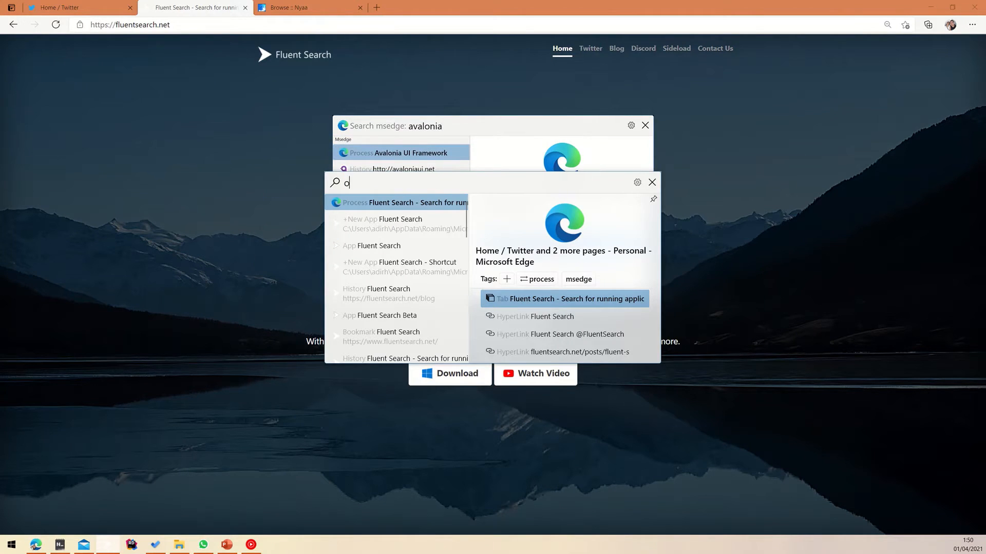
pyautogui.write('pening 2')
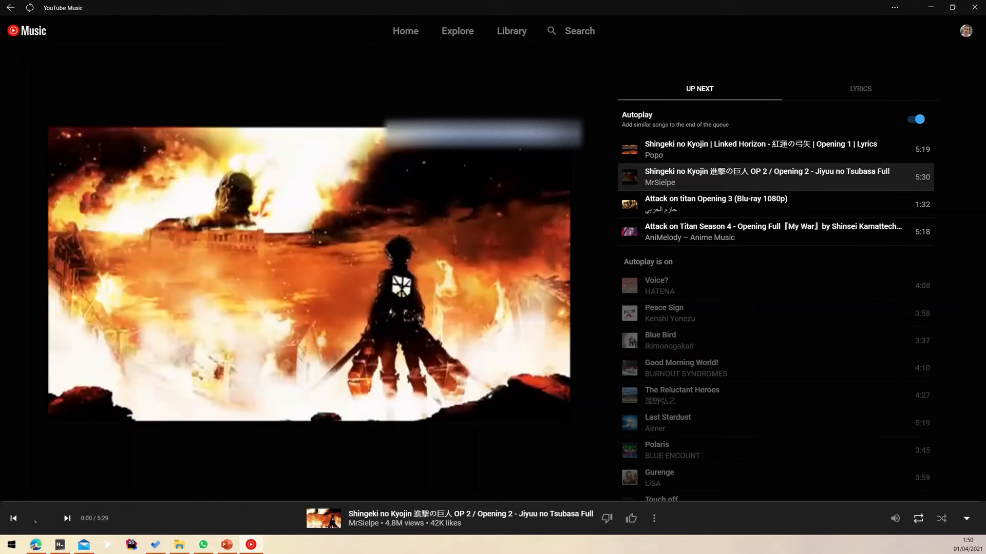
# Step: Search 'to do' and switch to the Microsoft To Do window on its Test list
pyautogui.click(42, 518)
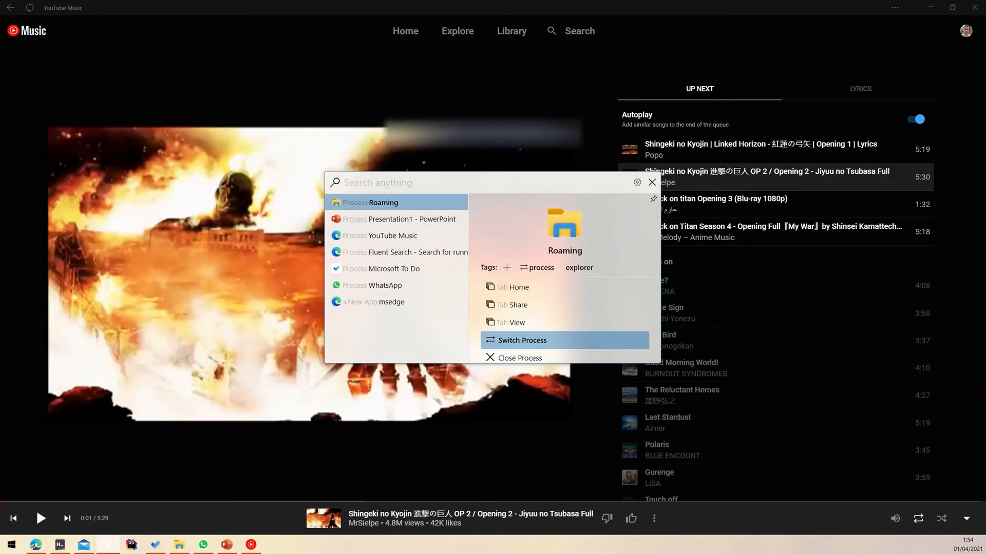
pyautogui.write('to do')
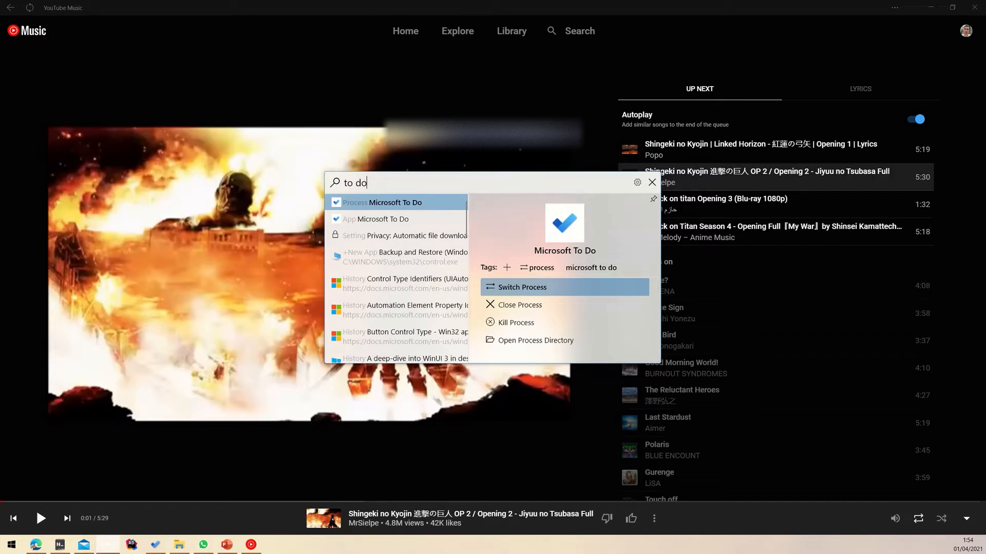
pyautogui.click(521, 286)
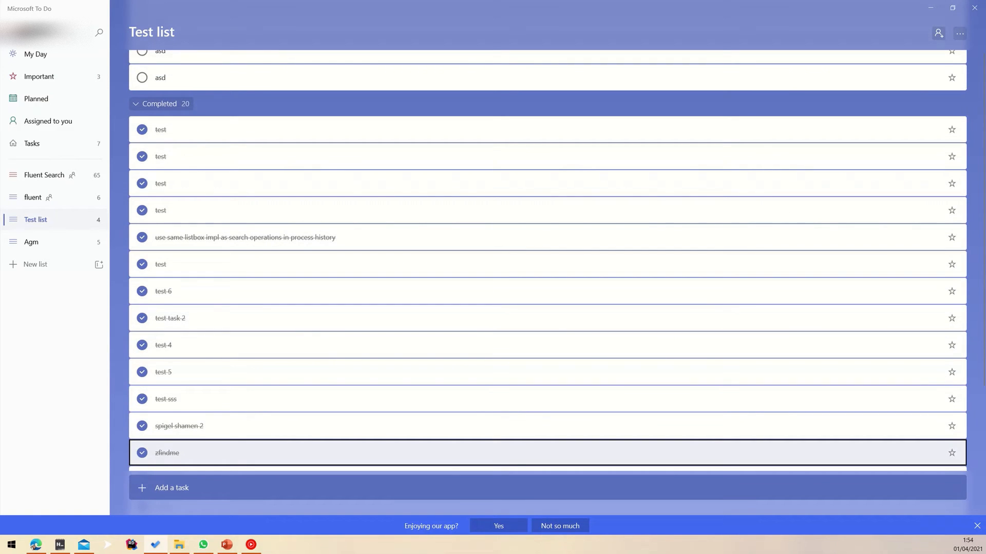
# Step: Open the zfindme task, then bring up the Roaming folder and search 'system'
pyautogui.click(166, 452)
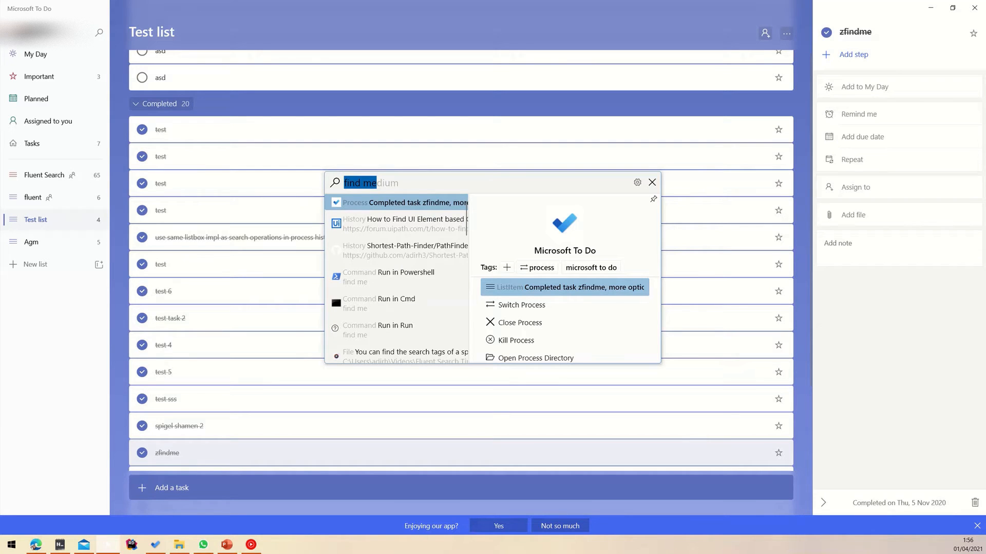
pyautogui.click(536, 357)
pyautogui.write('system')
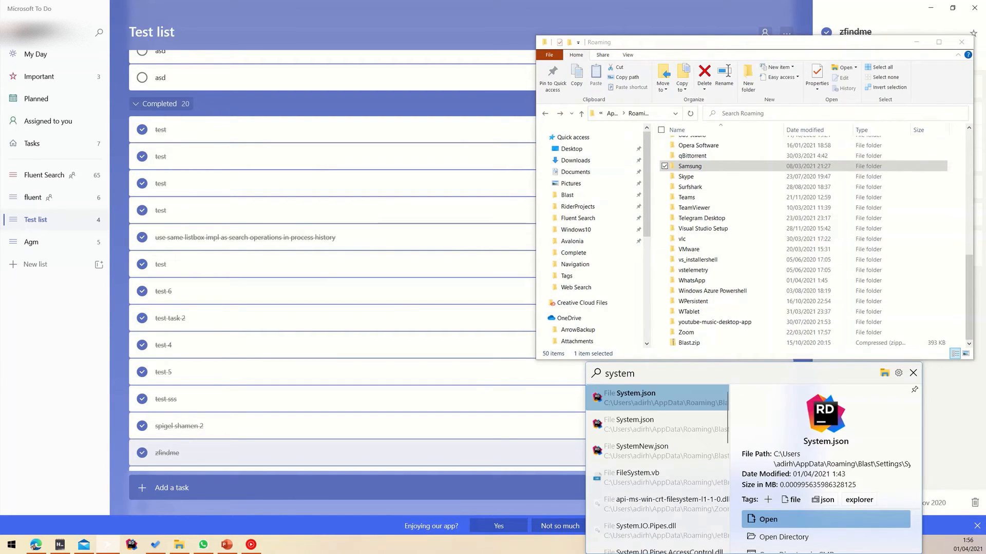
# Step: Open System.json's folder, select SystemNew.json, then reopen Fluent Search over the desktop
pyautogui.click(783, 536)
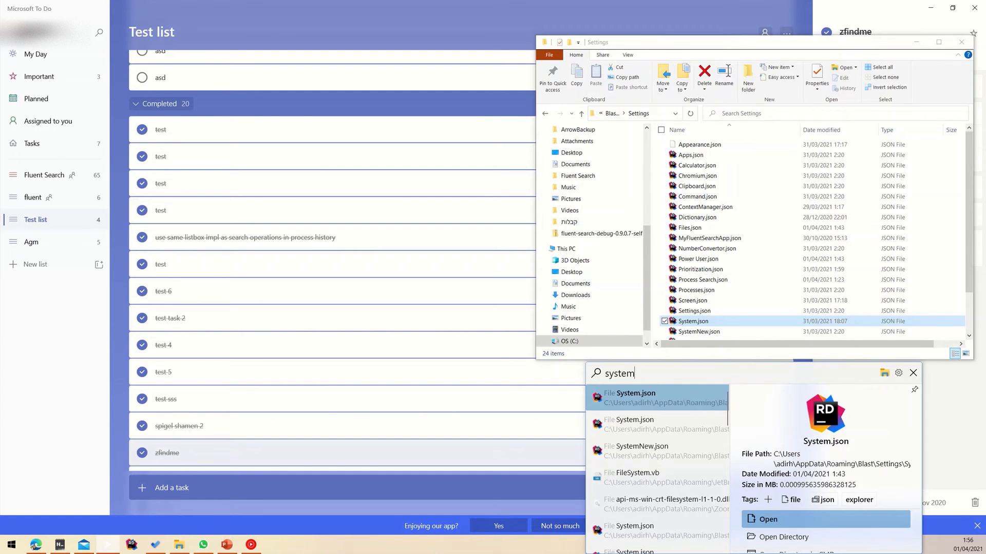
pyautogui.click(698, 331)
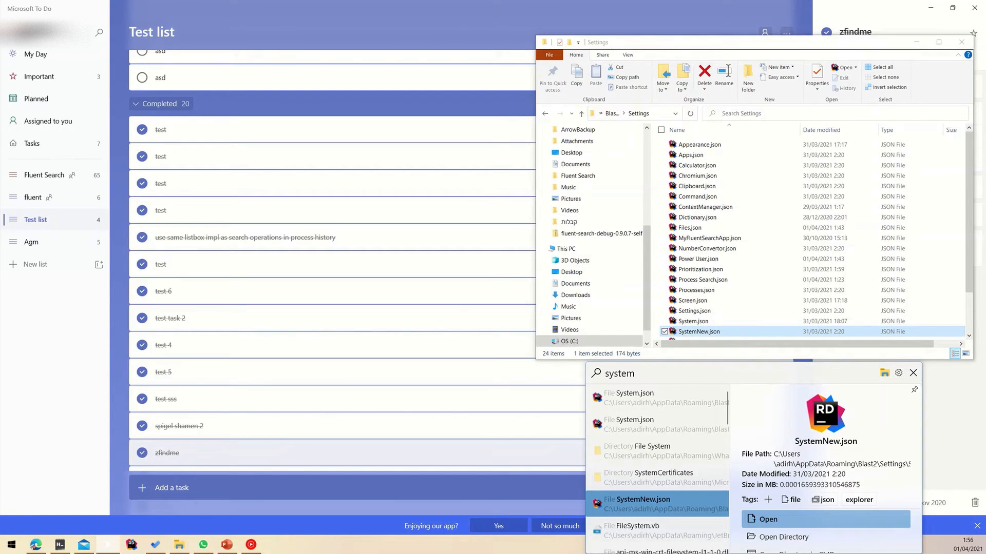
pyautogui.click(635, 425)
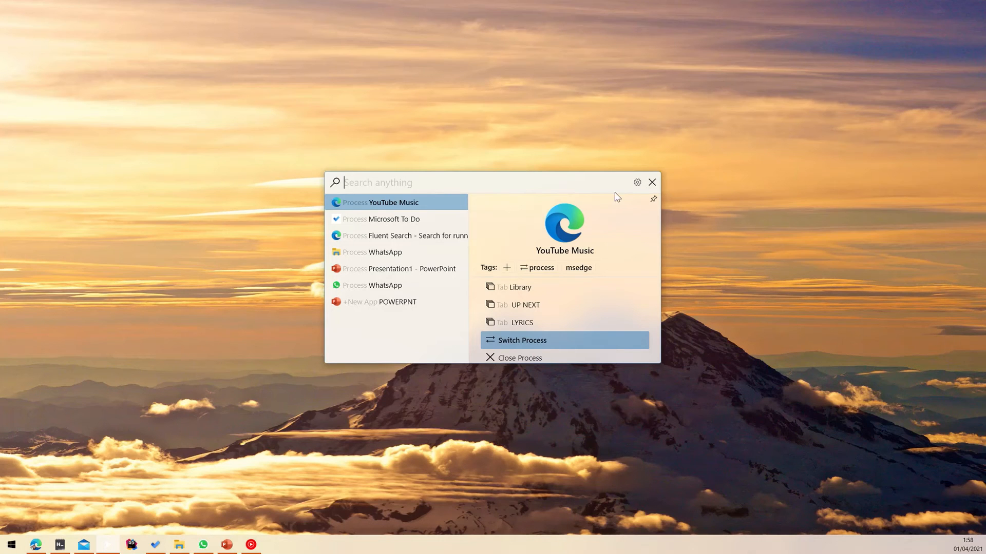
# Step: Open Fluent Search settings and go to the Process Search page
pyautogui.click(636, 182)
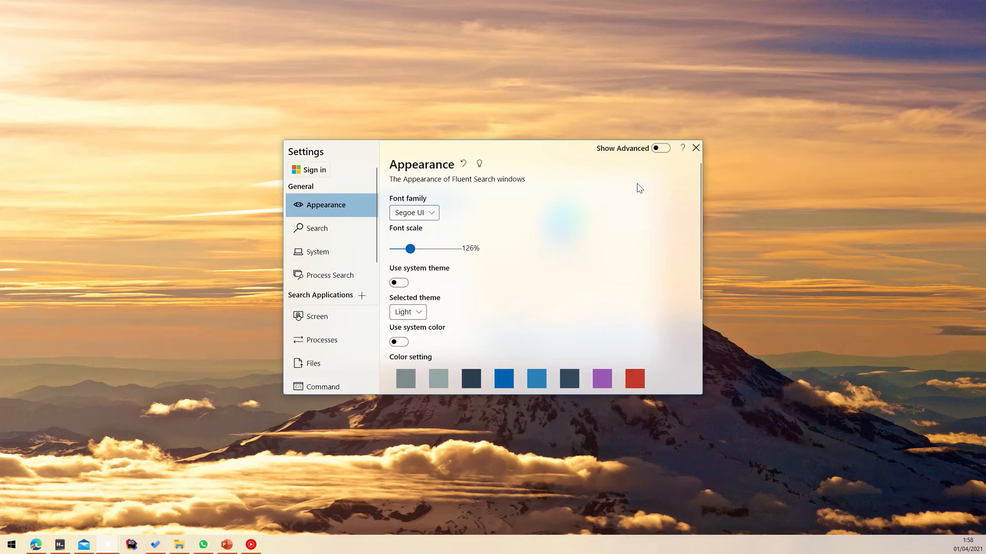
pyautogui.click(330, 275)
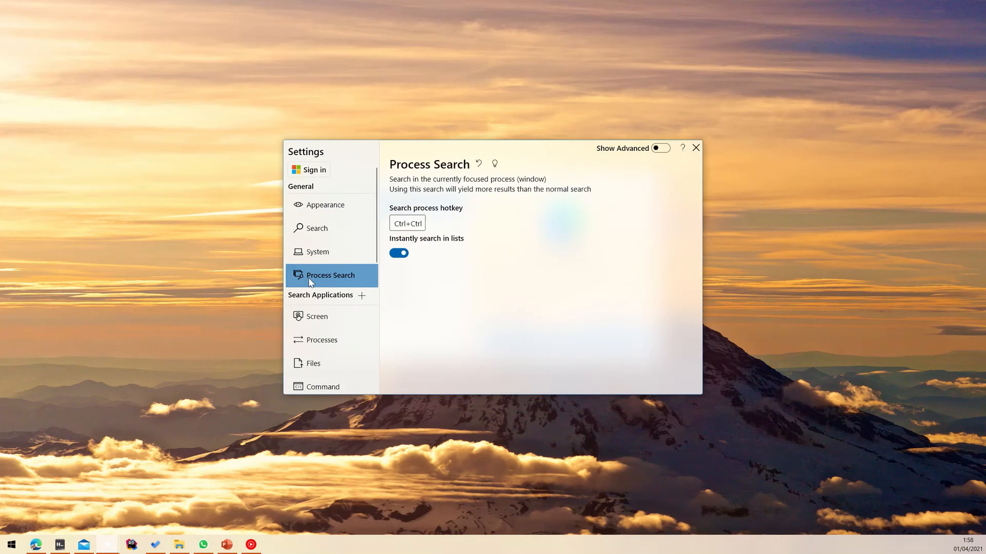
pyautogui.moveTo(432, 231)
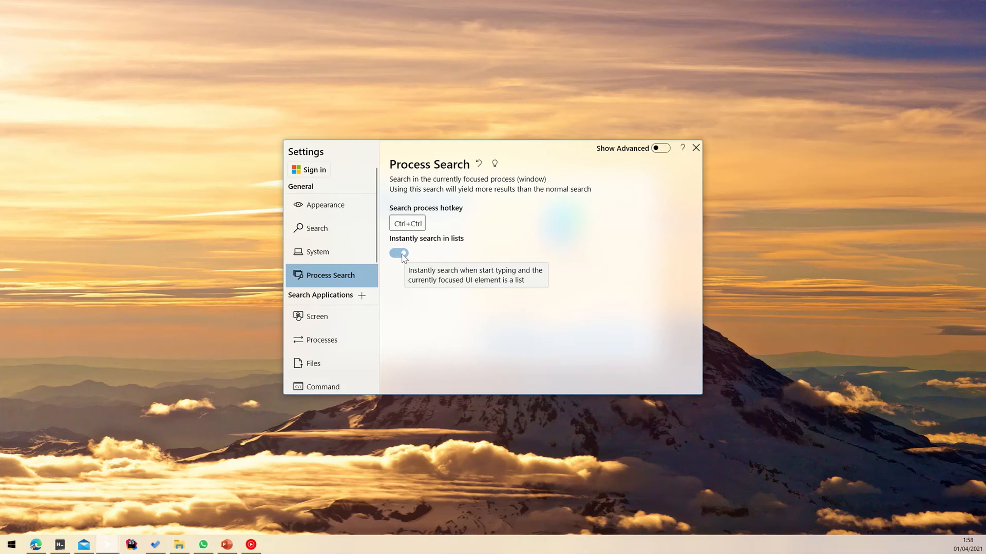
pyautogui.click(398, 253)
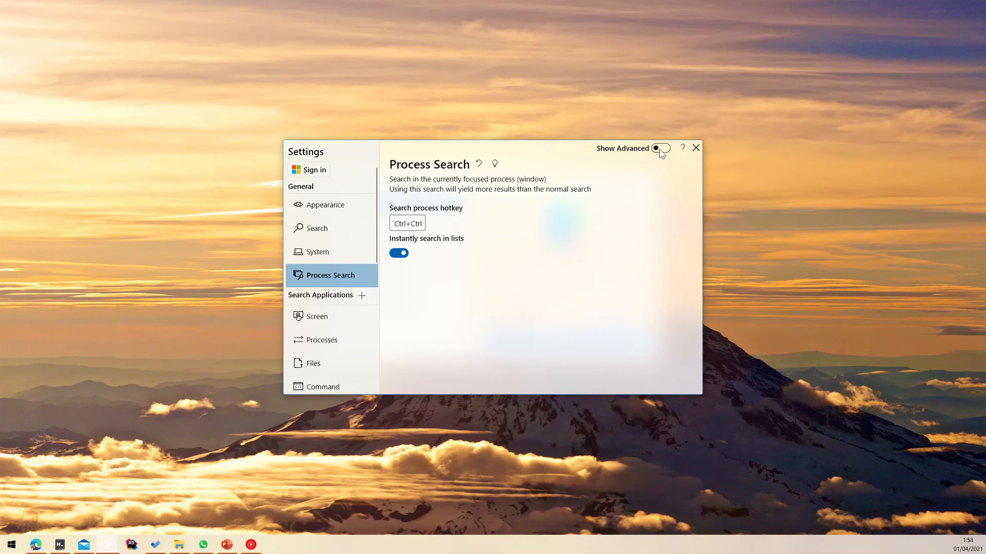
# Step: Enable Show Advanced and add 'msedge' as a new instant-search process entry
pyautogui.click(660, 149)
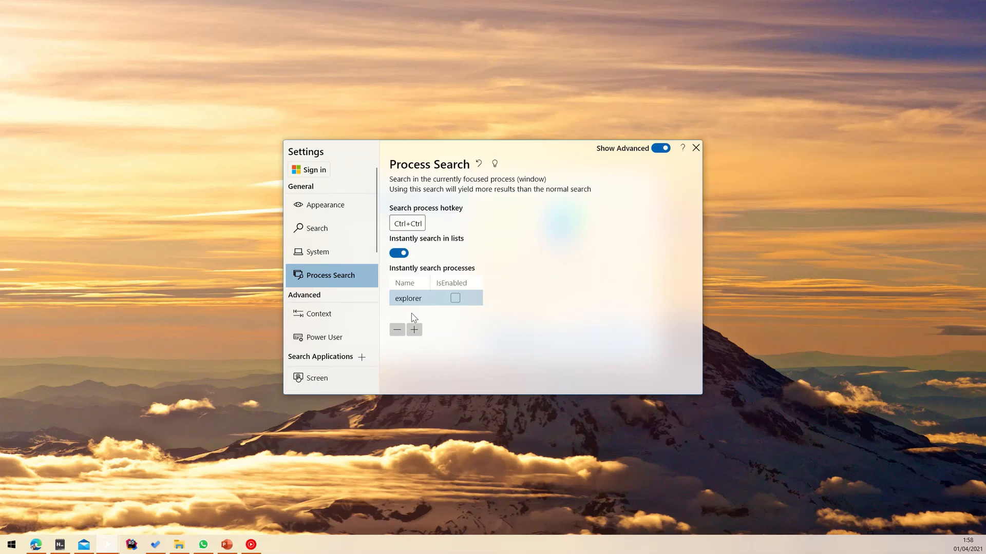
pyautogui.moveTo(417, 313)
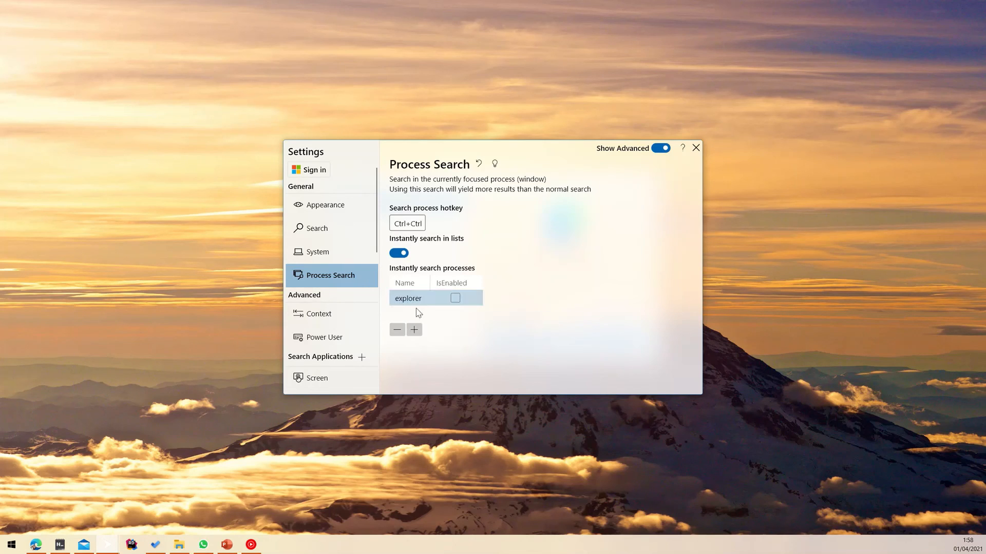
pyautogui.click(414, 330)
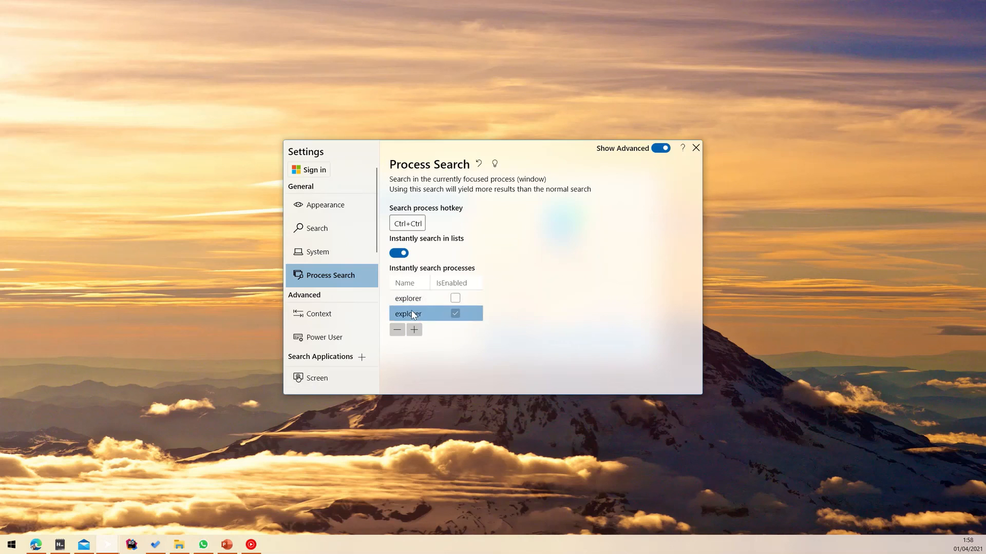
pyautogui.write('msedge')
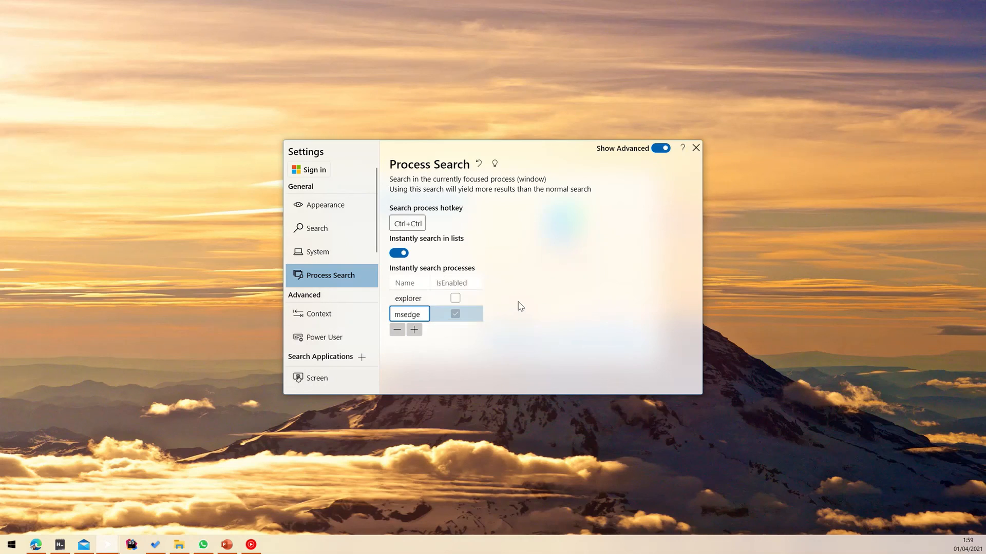
pyautogui.moveTo(527, 308)
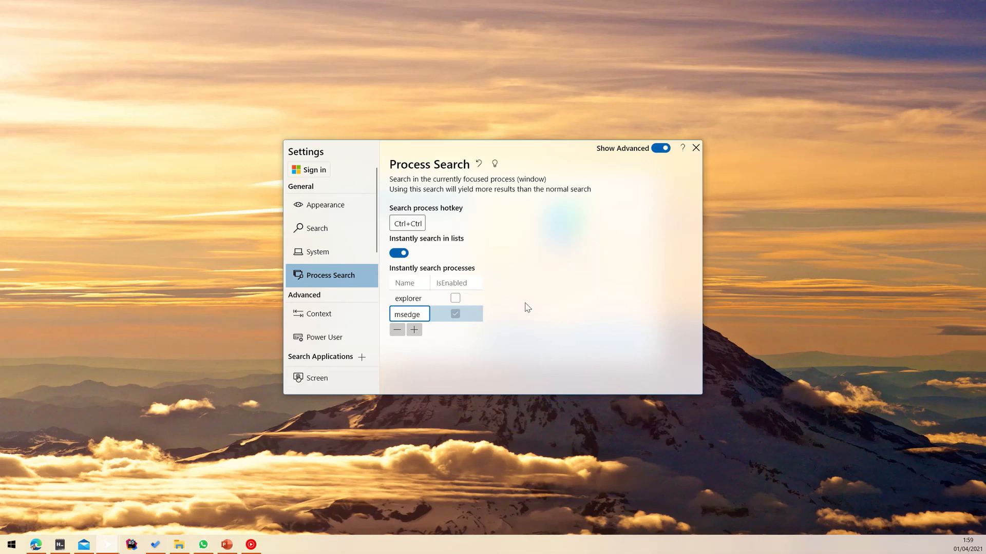